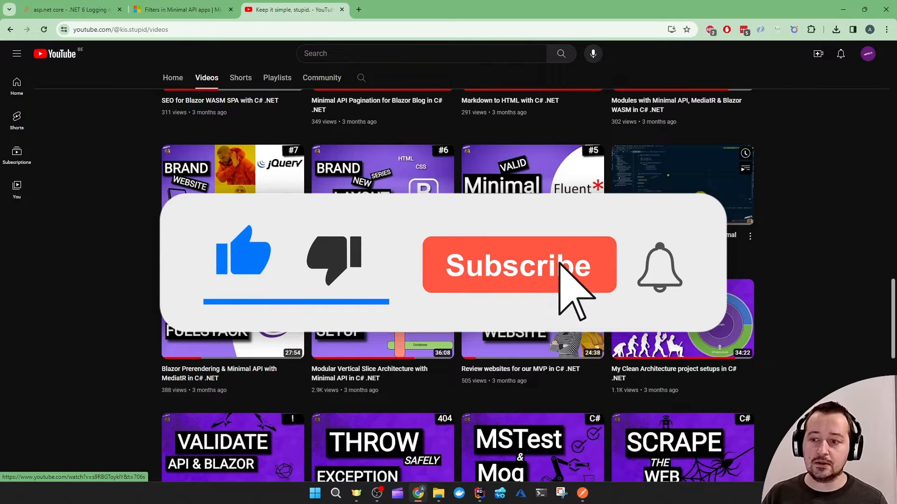
# - Bring up the '.NET 6 Logging middleware' Stack Overflow question and scroll through its code sample
pyautogui.click(519, 265)
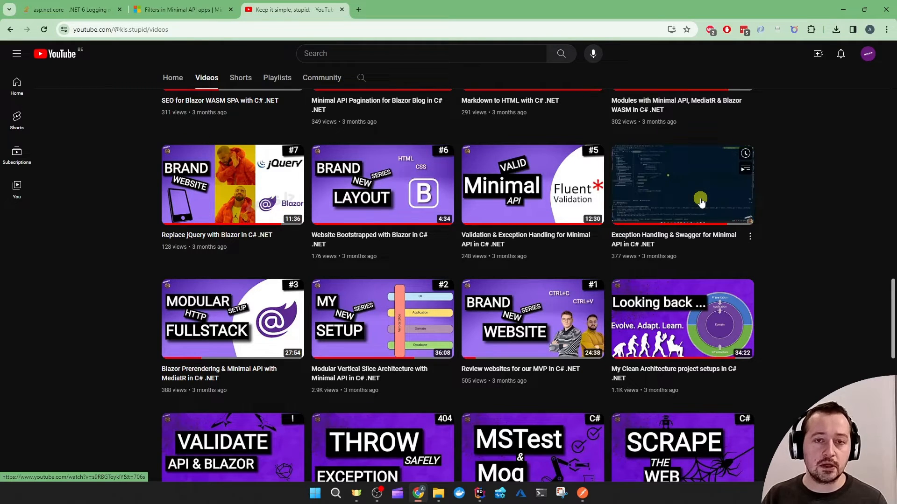
pyautogui.click(69, 9)
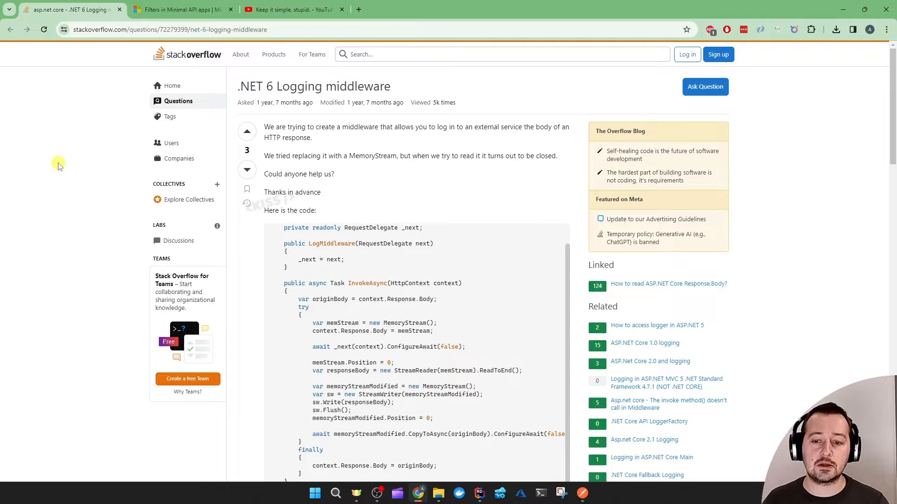
pyautogui.scroll(-3)
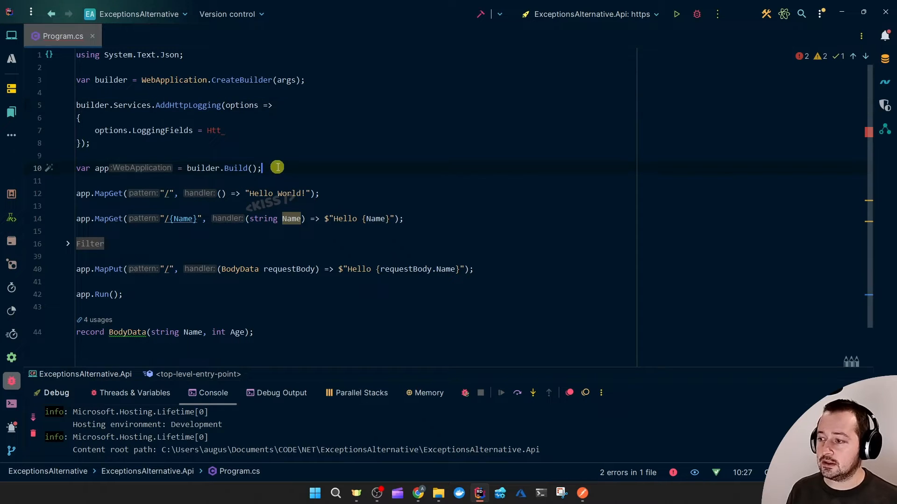
# - Add app.UseHttpLogging() on a new line after builder.Build()
pyautogui.write('app')
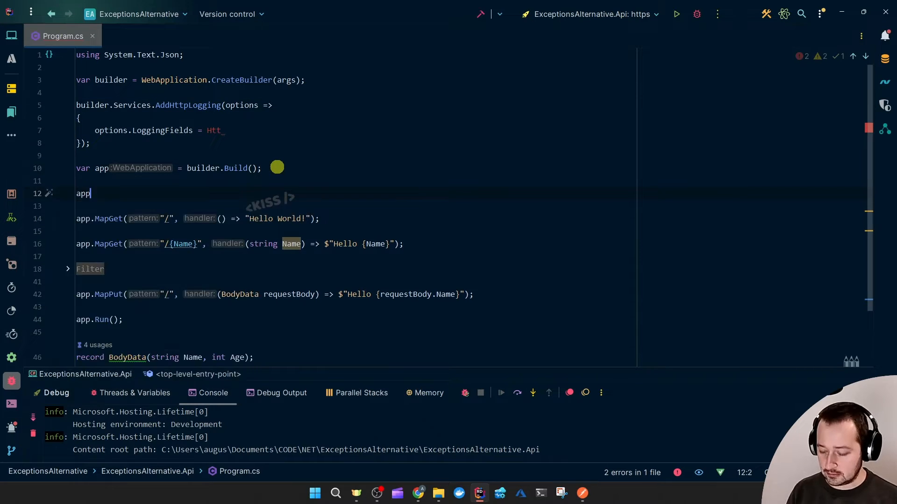
pyautogui.write('.Us')
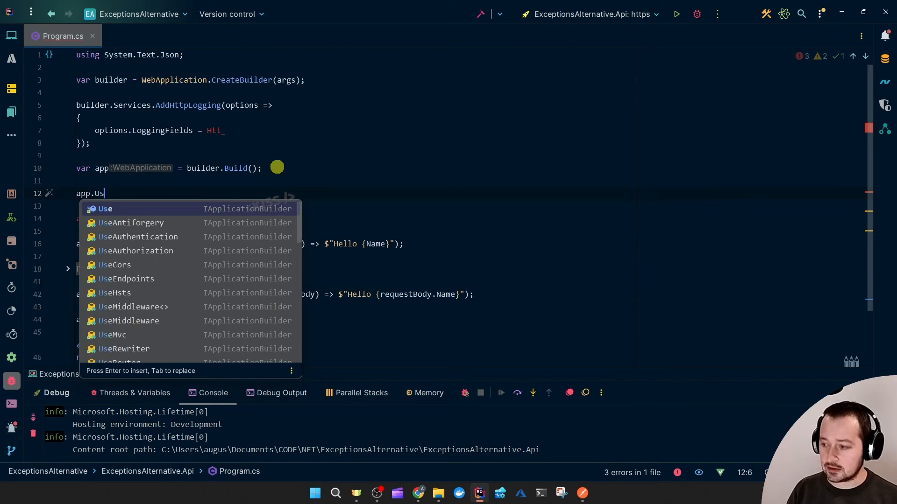
pyautogui.write('Http')
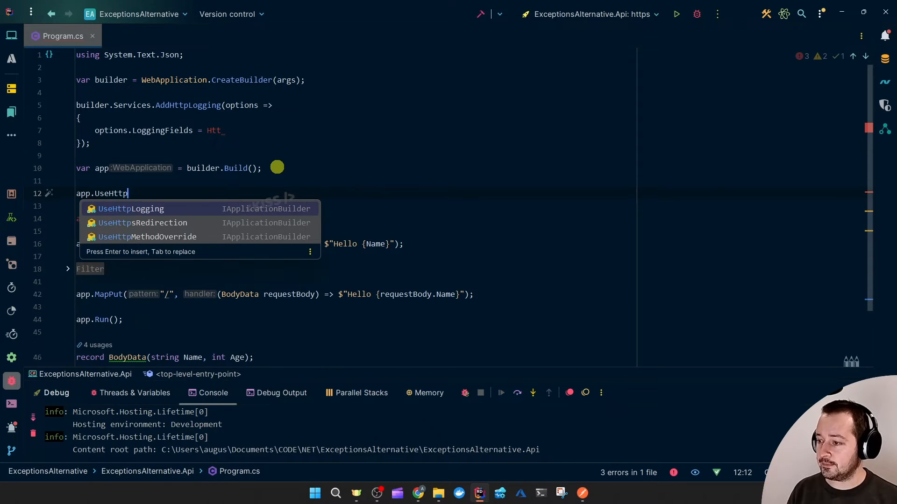
pyautogui.press('Enter')
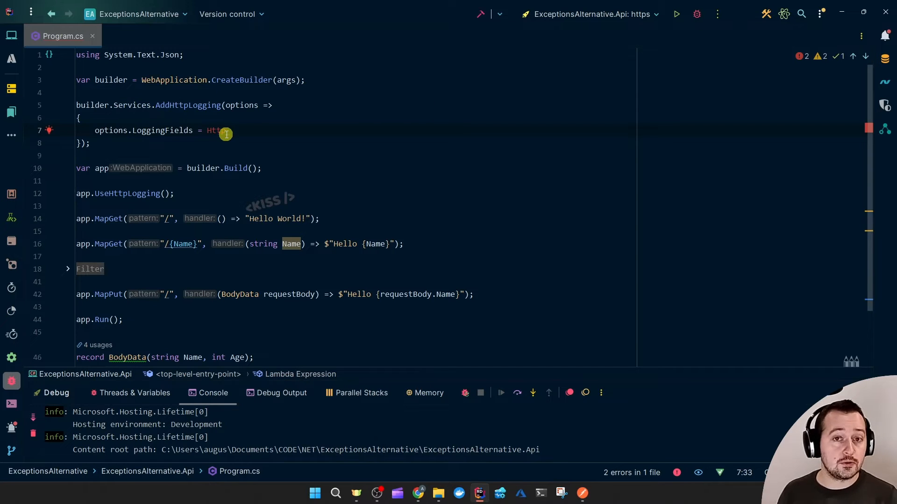
# - Write the MapPost endpoint with a try/catch AddEndpointFilter returning BadRequest, and a folded Filter region
pyautogui.write('p_')
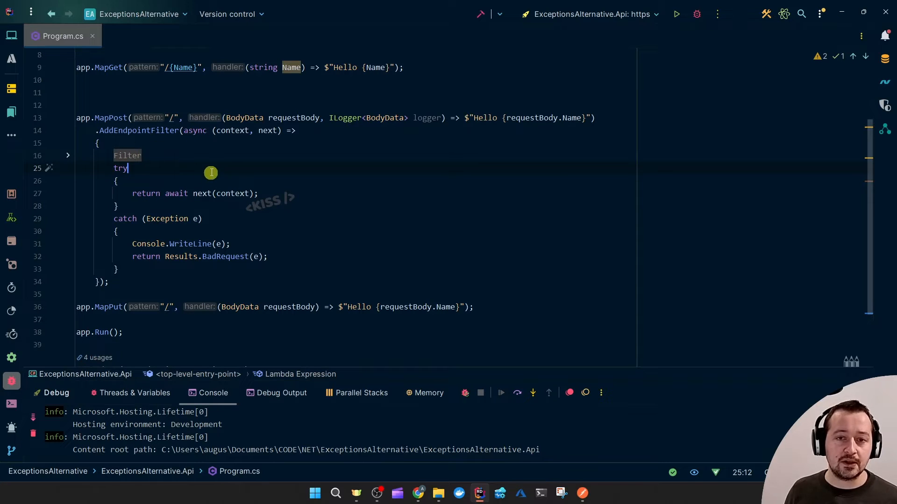
pyautogui.moveTo(194, 160)
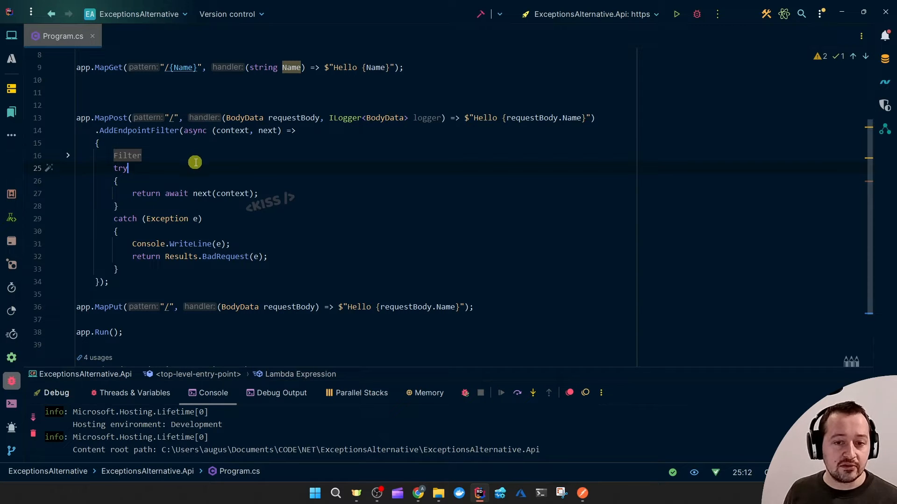
pyautogui.moveTo(182, 168)
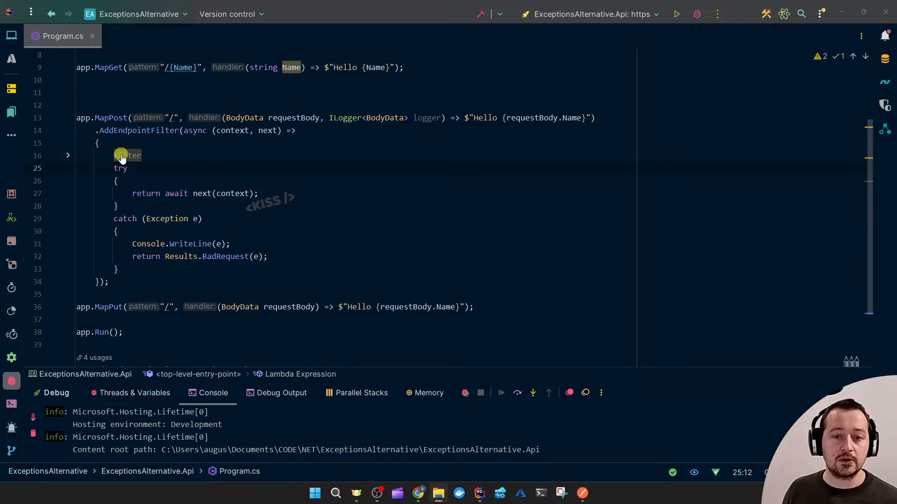
# - Expand #region Filter and select the GetArgument and context.Arguments logging lines
pyautogui.click(67, 155)
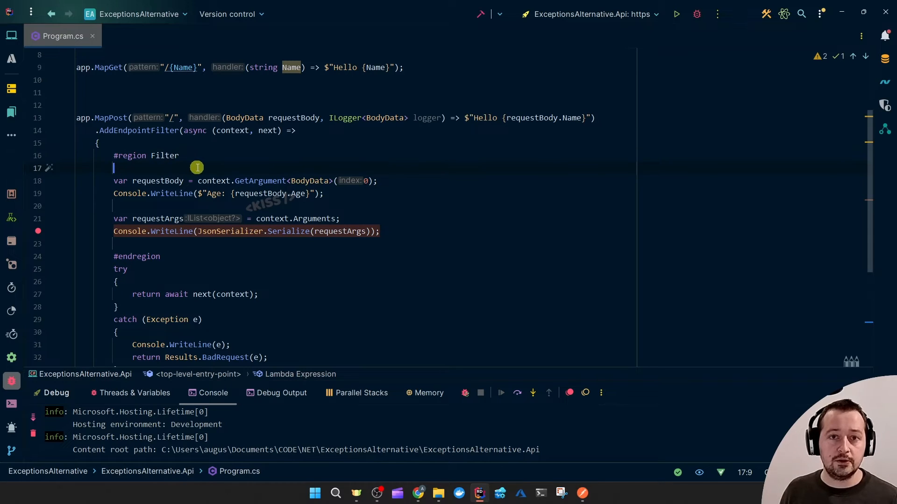
pyautogui.moveTo(215, 175)
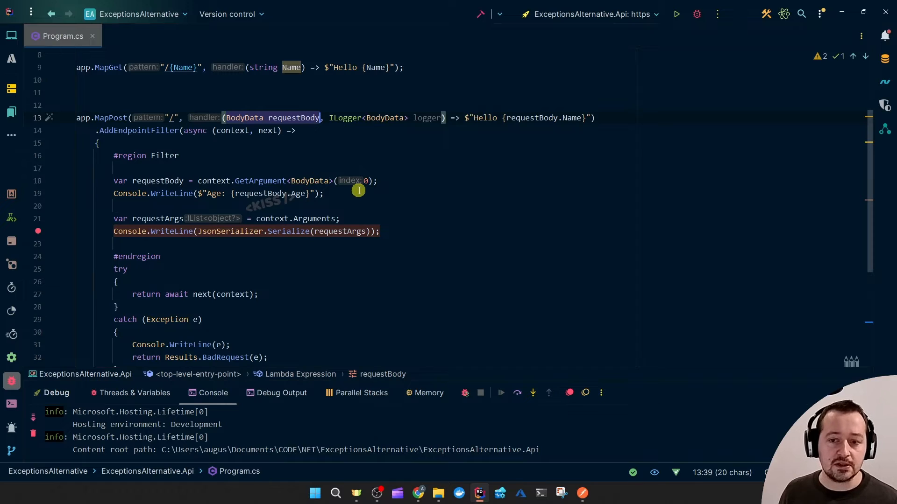
pyautogui.moveTo(210, 118)
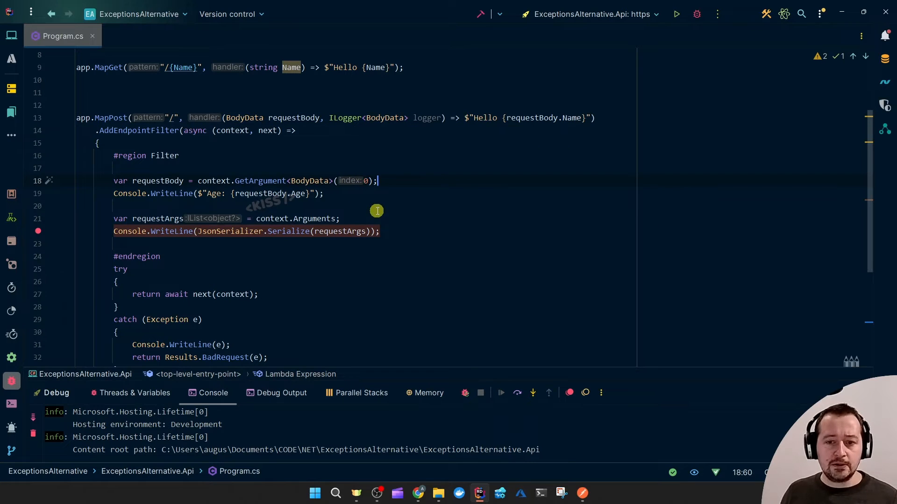
pyautogui.moveTo(352, 201)
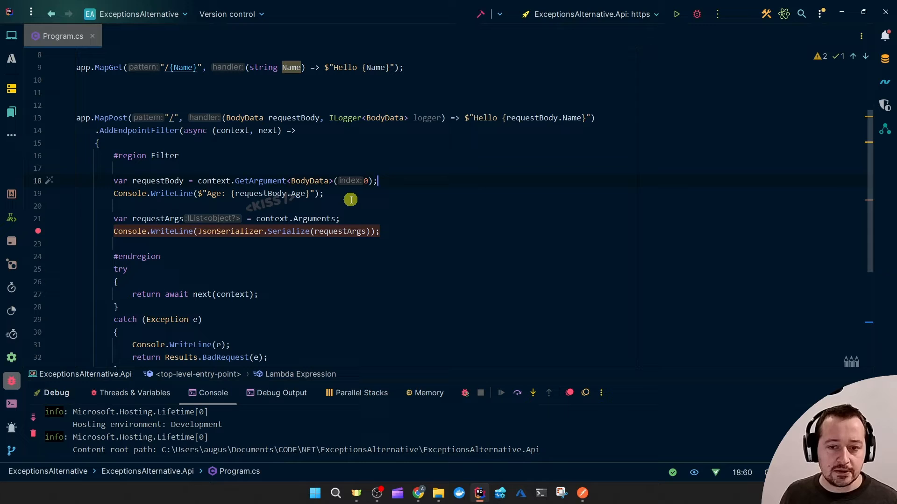
pyautogui.moveTo(290, 200)
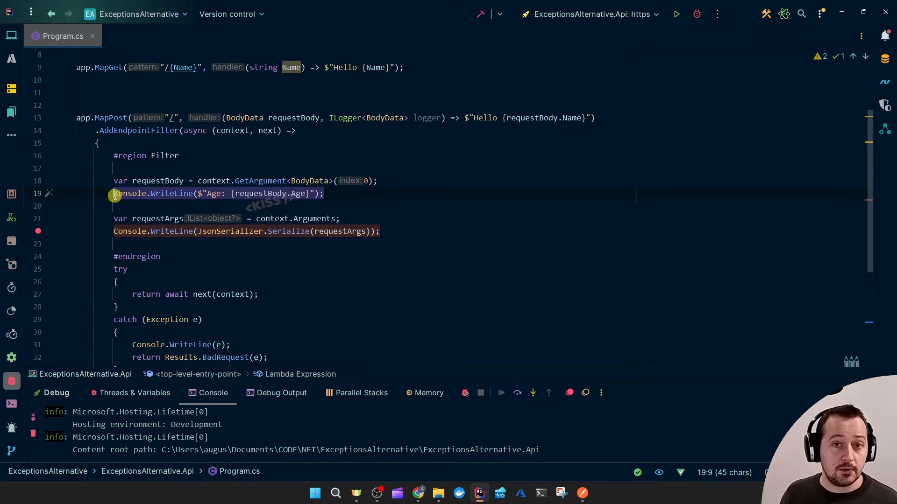
pyautogui.moveTo(367, 202)
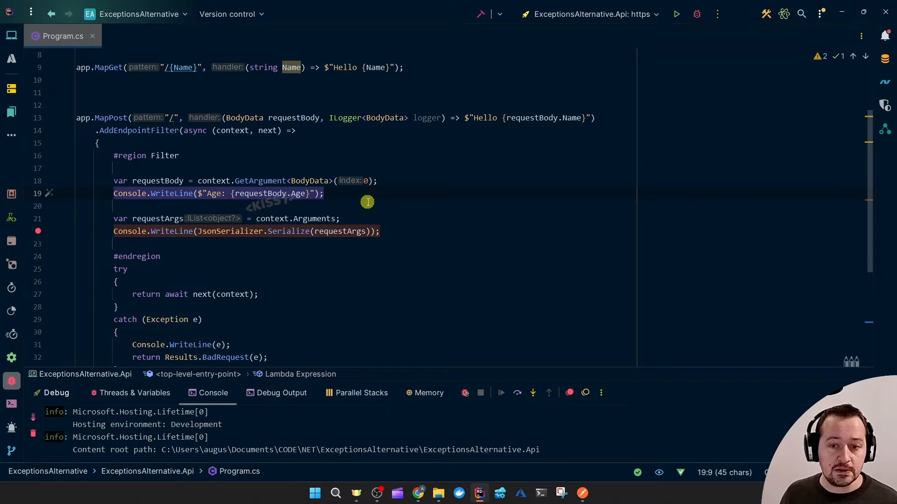
pyautogui.click(122, 206)
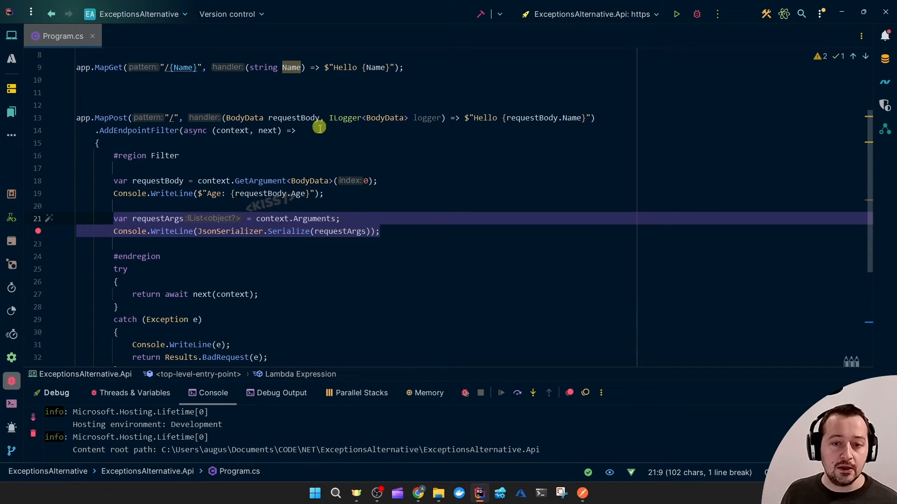
pyautogui.moveTo(316, 165)
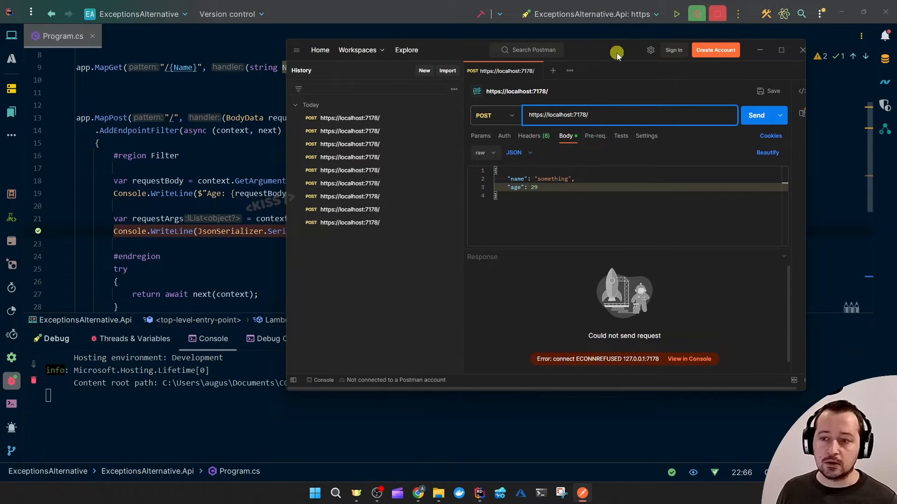
pyautogui.click(756, 115)
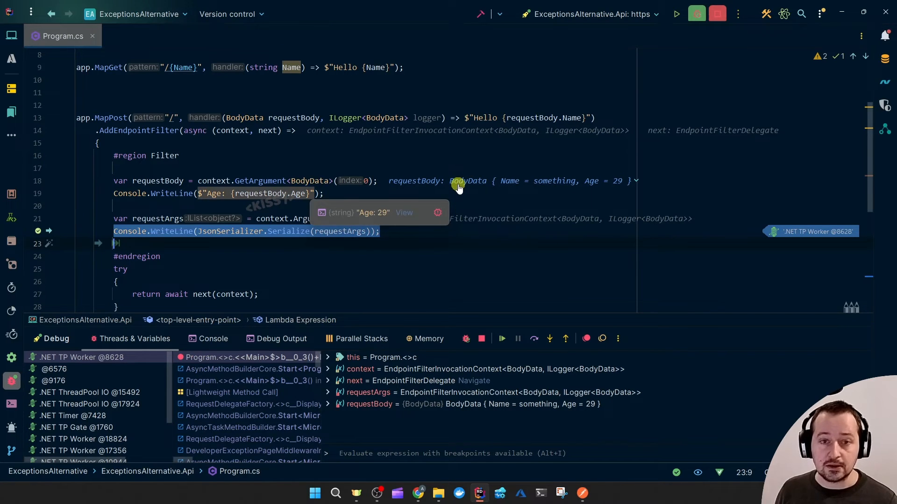
pyautogui.moveTo(531, 184)
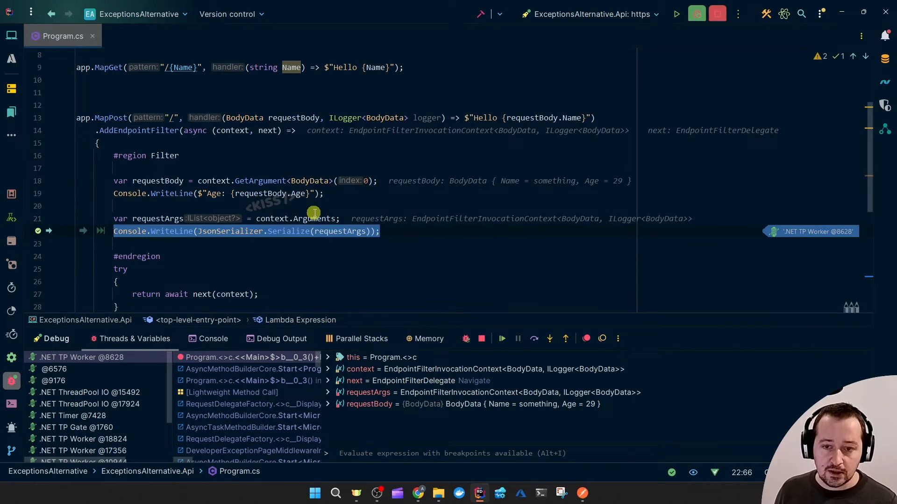
pyautogui.moveTo(316, 218)
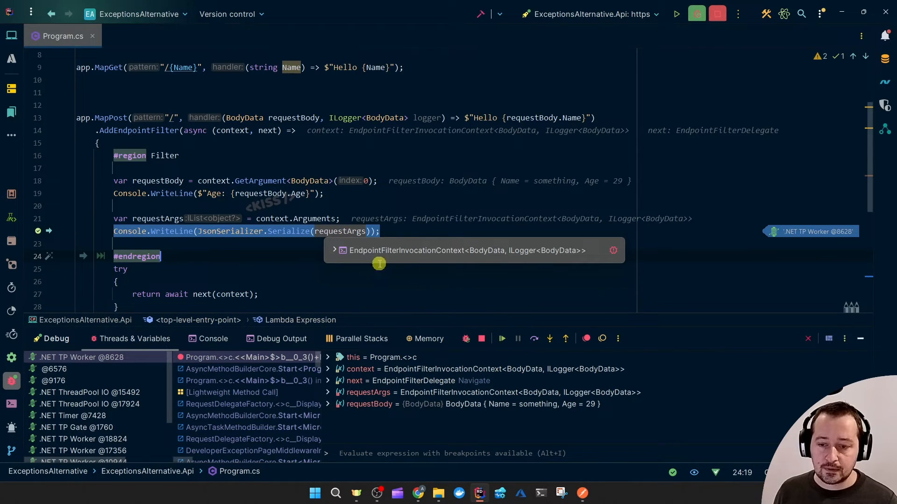
# - Expand requestArgs in the debugger to show BodyData (something, 29) and the ILogger
pyautogui.click(334, 250)
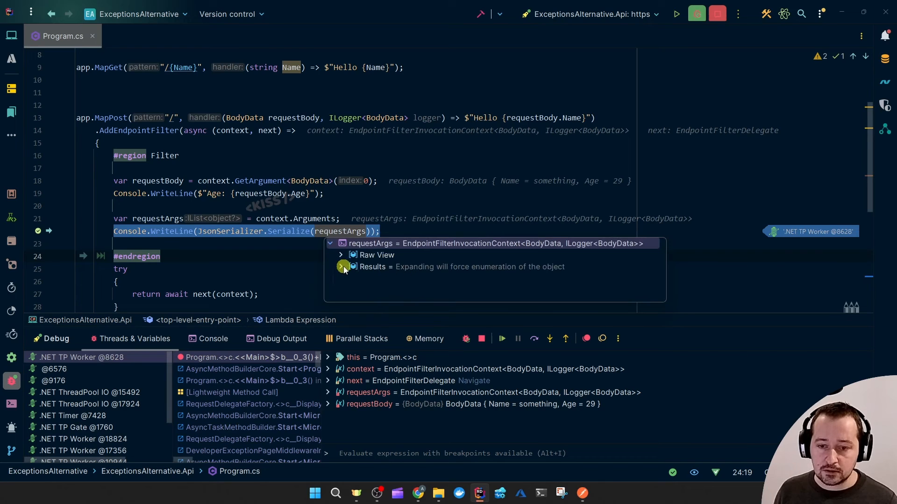
pyautogui.click(341, 266)
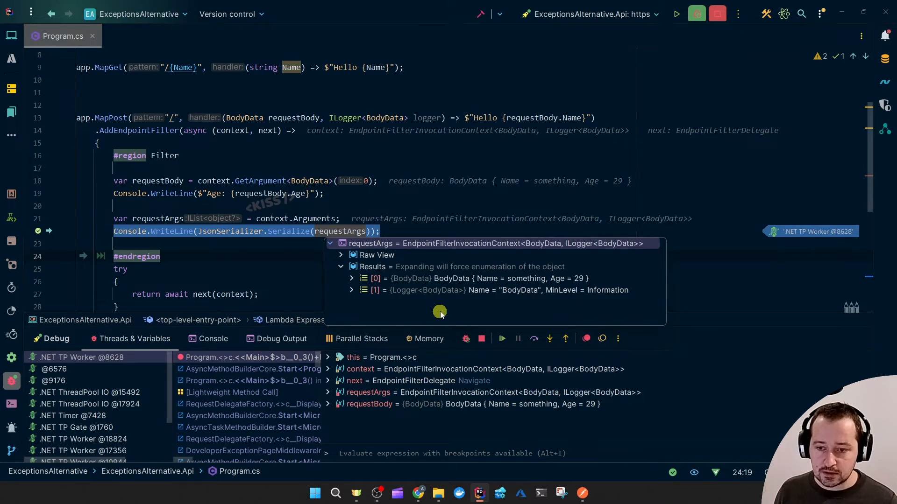
pyautogui.moveTo(423, 273)
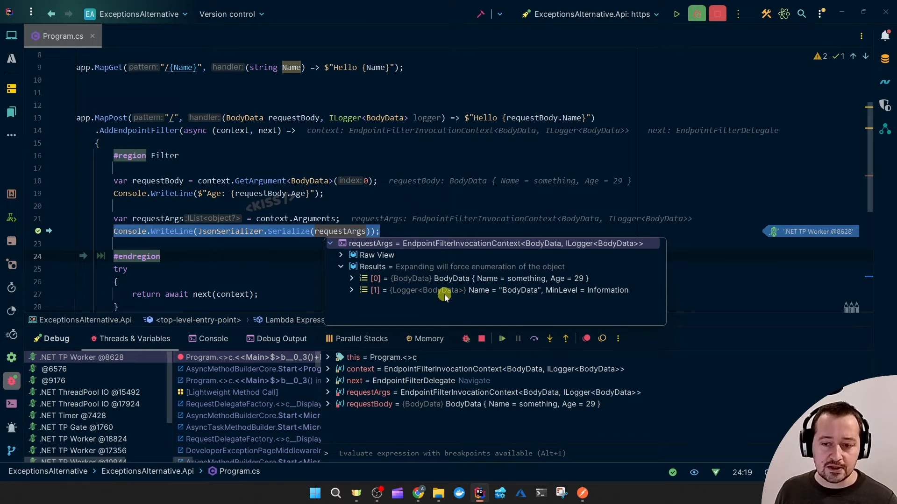
pyautogui.moveTo(419, 291)
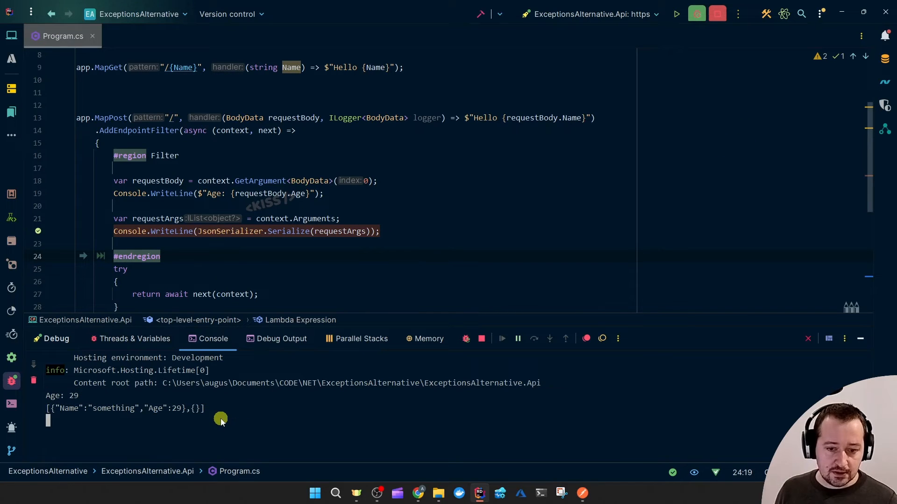
pyautogui.moveTo(186, 414)
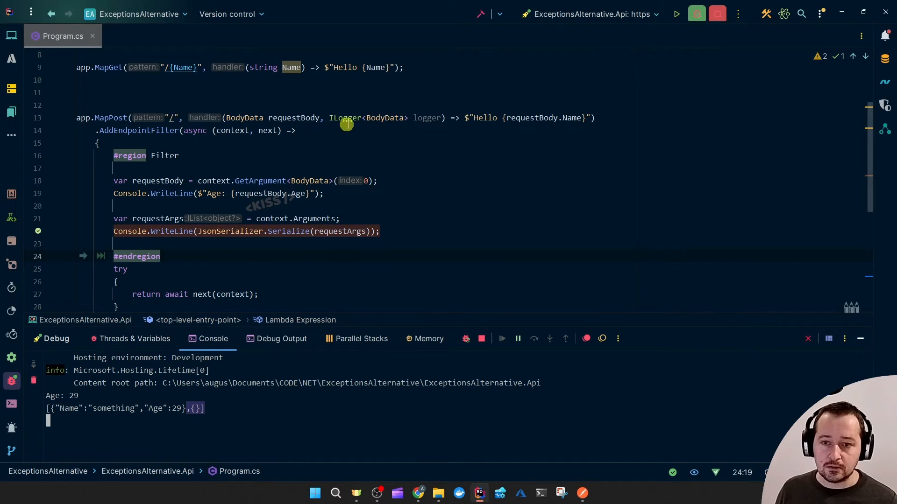
pyautogui.moveTo(216, 377)
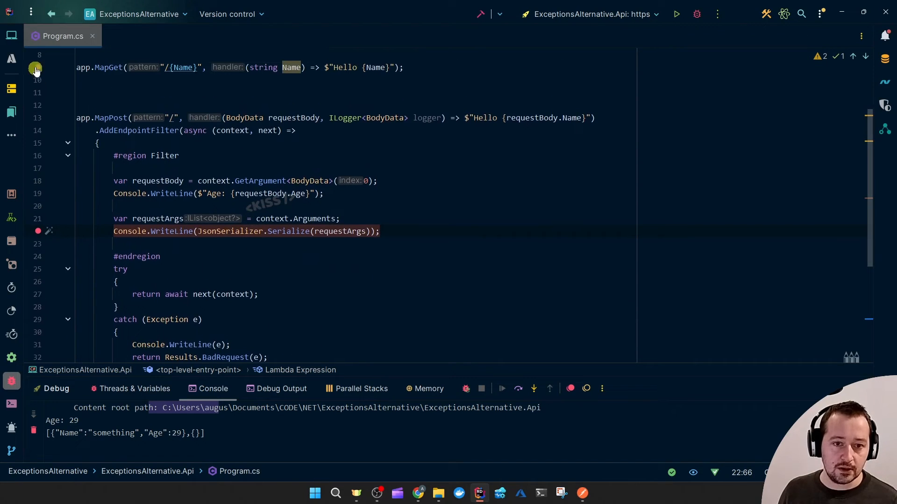
# - Check the console for Age: 29 and serialized arguments, then stop debugging
pyautogui.click(11, 35)
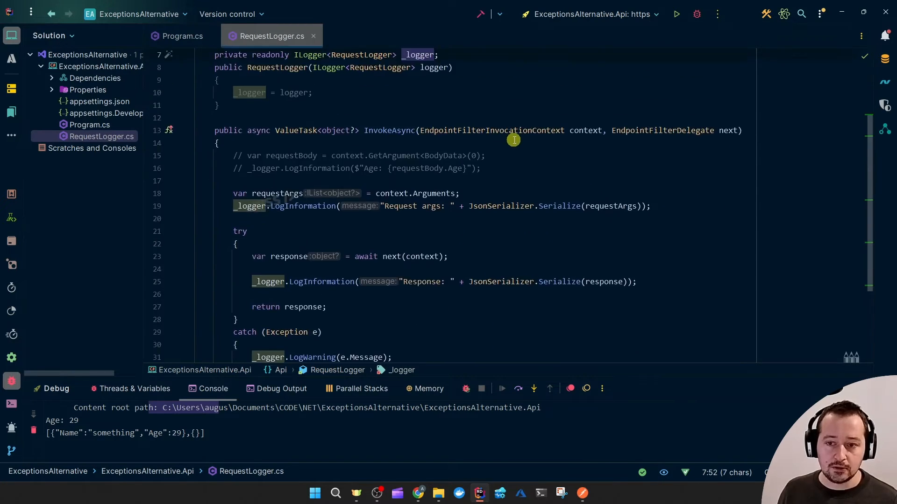
pyautogui.moveTo(490, 166)
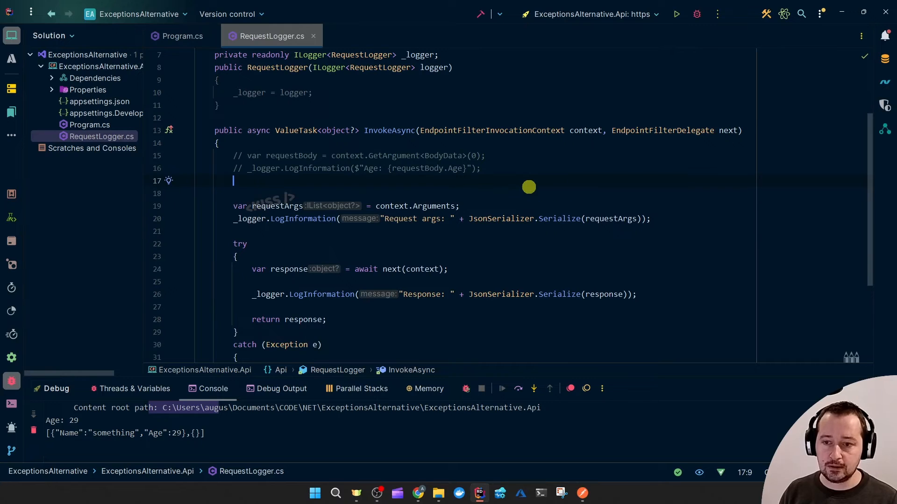
pyautogui.write('context.HttpContext')
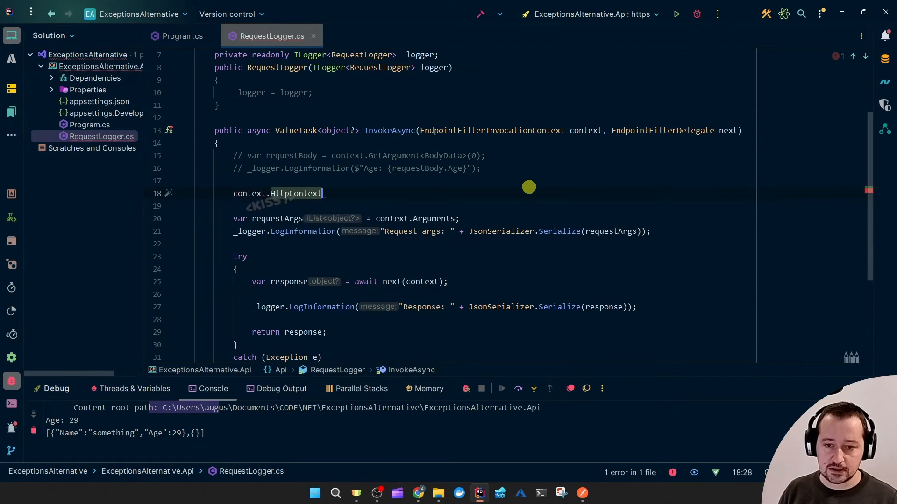
pyautogui.write('.')
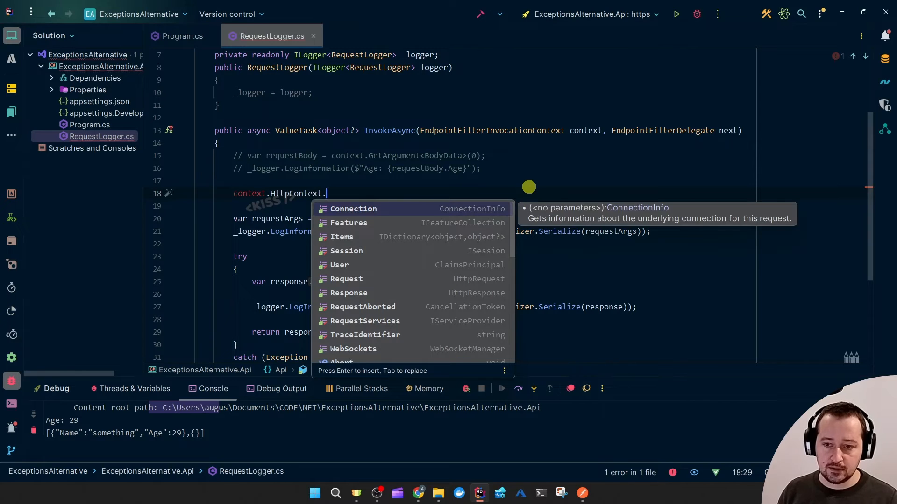
pyautogui.press('Down')
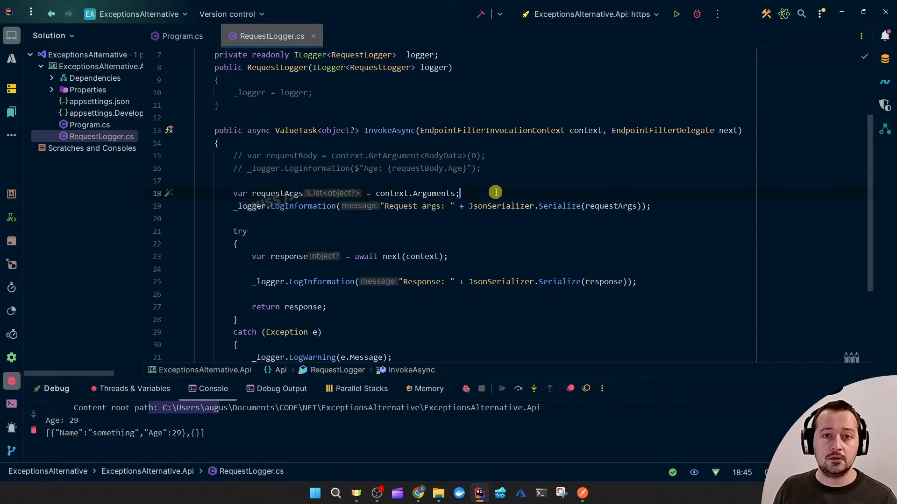
pyautogui.scroll(-3)
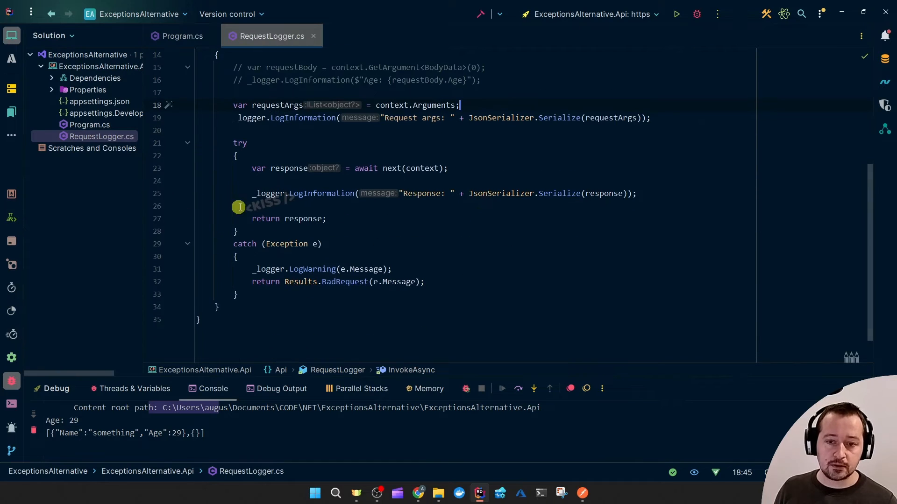
pyautogui.moveTo(372, 176)
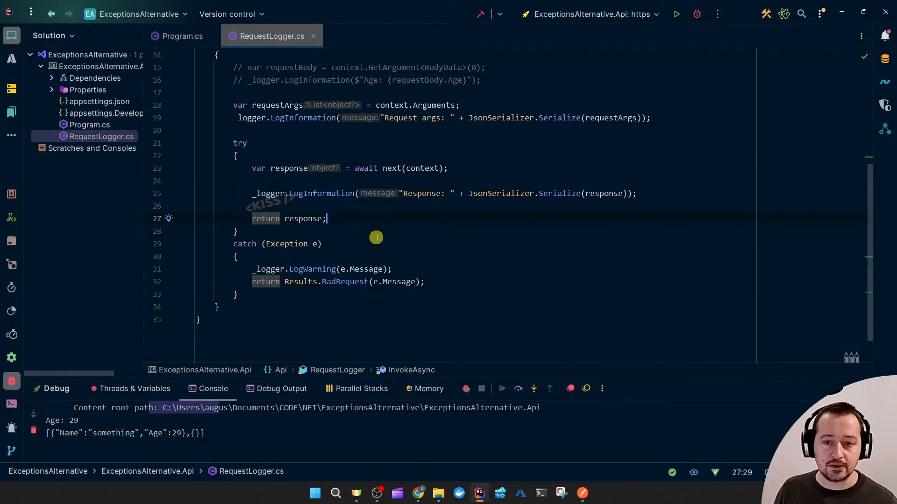
pyautogui.scroll(3)
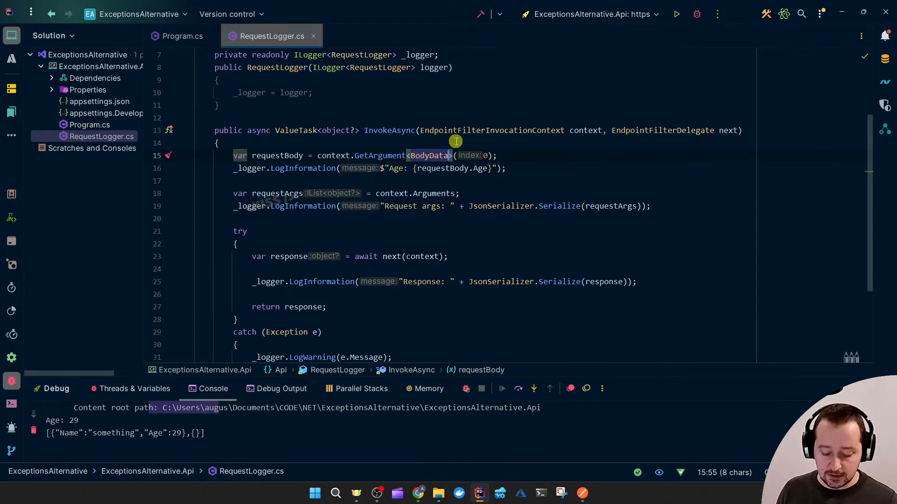
# - Change GetArgument<BodyData> to GetArgument<T> in the restored RequestLogger body lines
pyautogui.write('T')
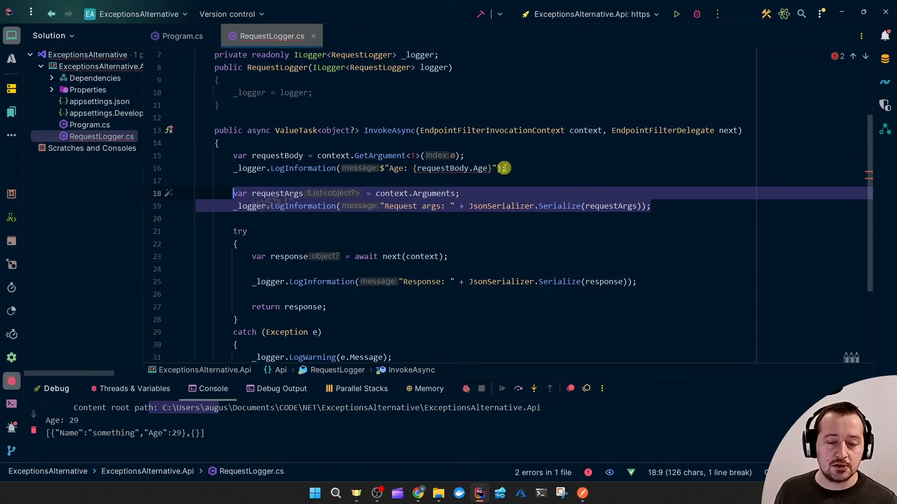
pyautogui.moveTo(584, 175)
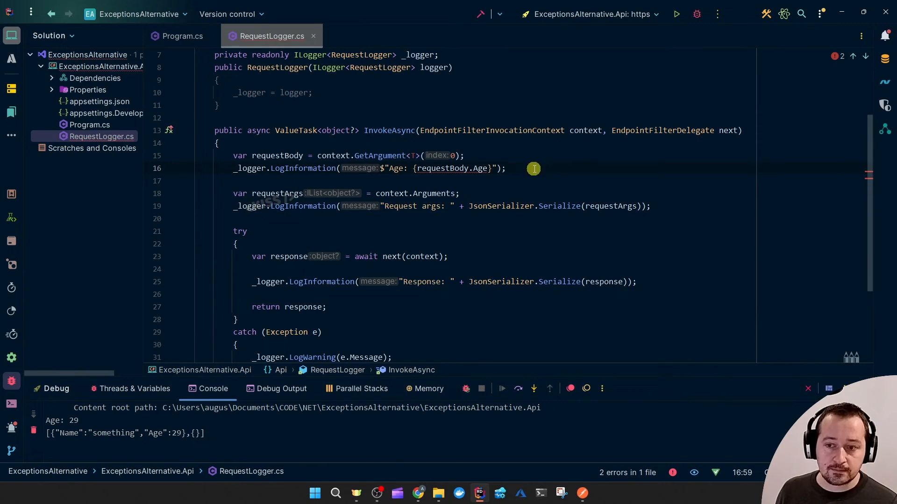
pyautogui.click(182, 36)
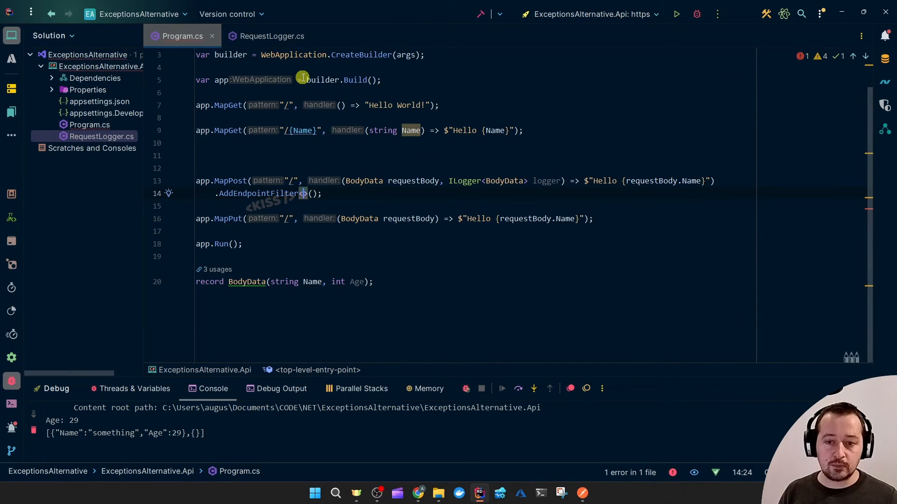
# - Fill in AddEndpointFilter<RequestLogger>() and begin an app.Map line above the endpoint mappings
pyautogui.write('RequestLogger')
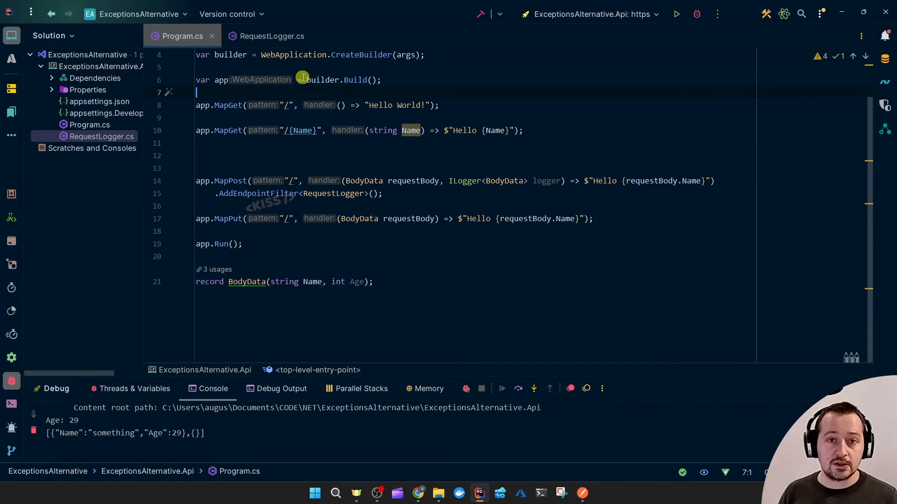
pyautogui.press('Enter')
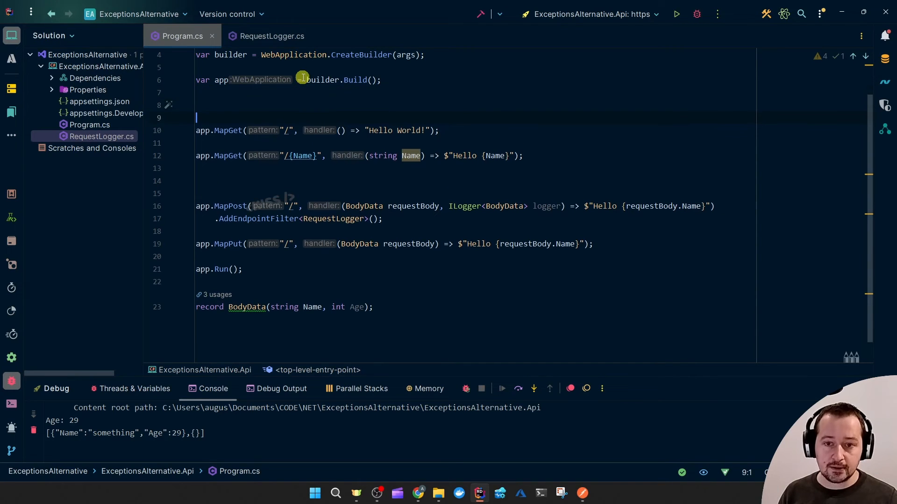
pyautogui.write('app.MapGr')
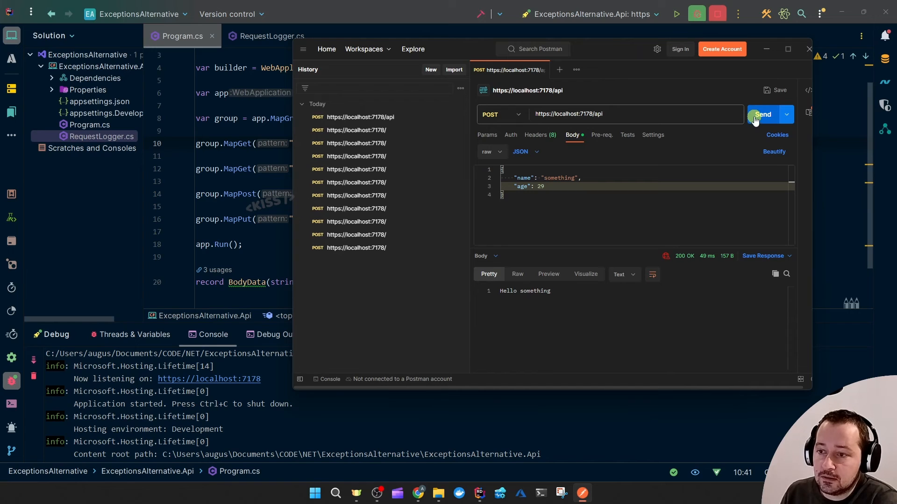
pyautogui.click(763, 114)
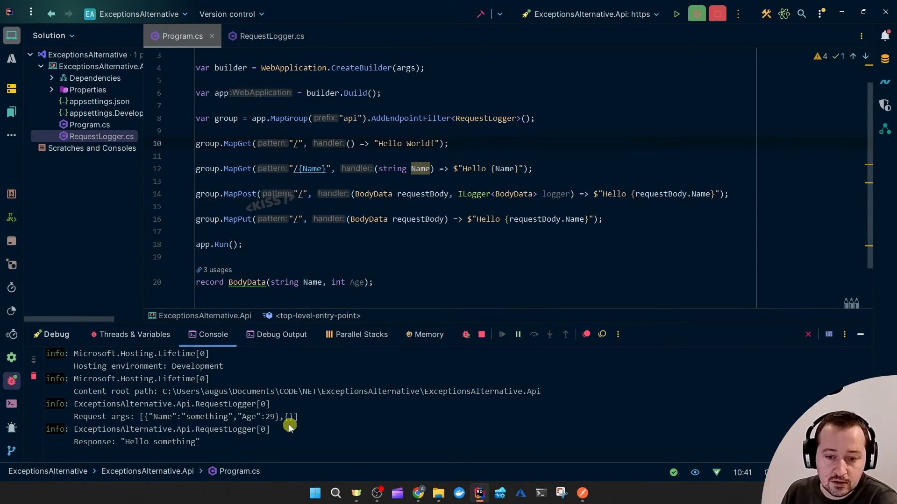
pyautogui.moveTo(102, 446)
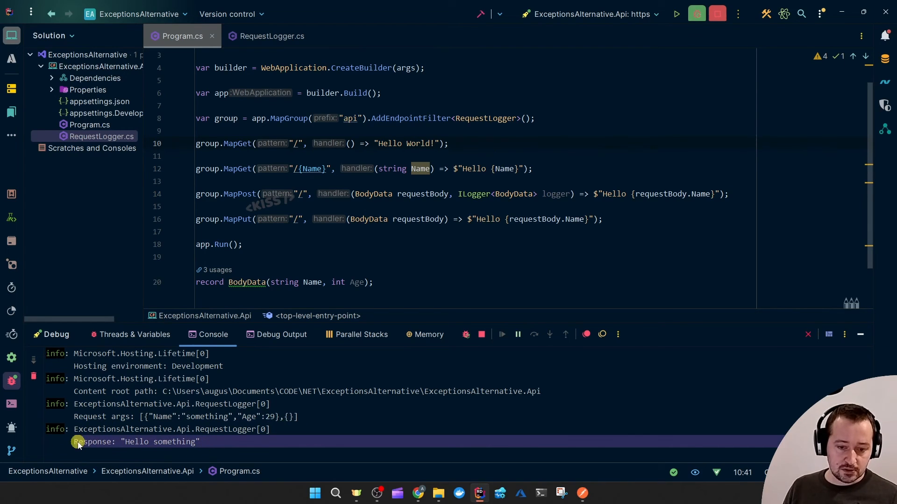
pyautogui.moveTo(379, 351)
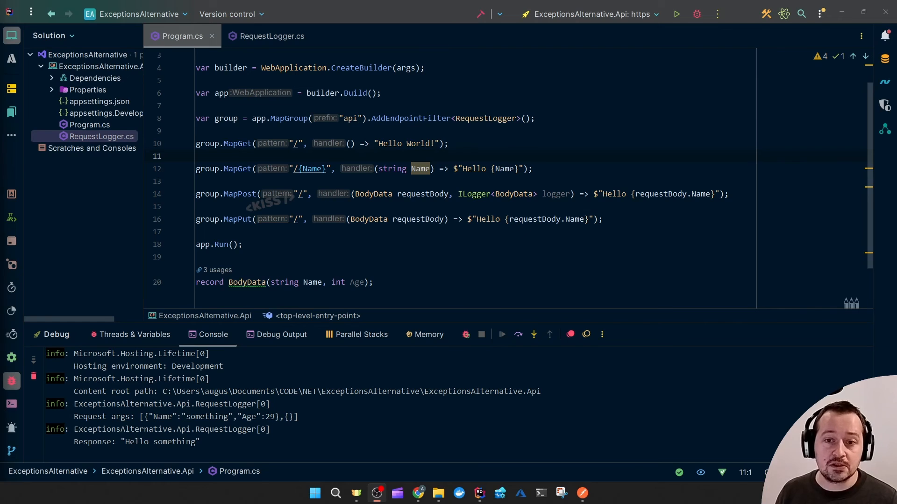
# - Return to RequestLogger.cs and highlight its catch block for the error-handling walkthrough
pyautogui.click(272, 35)
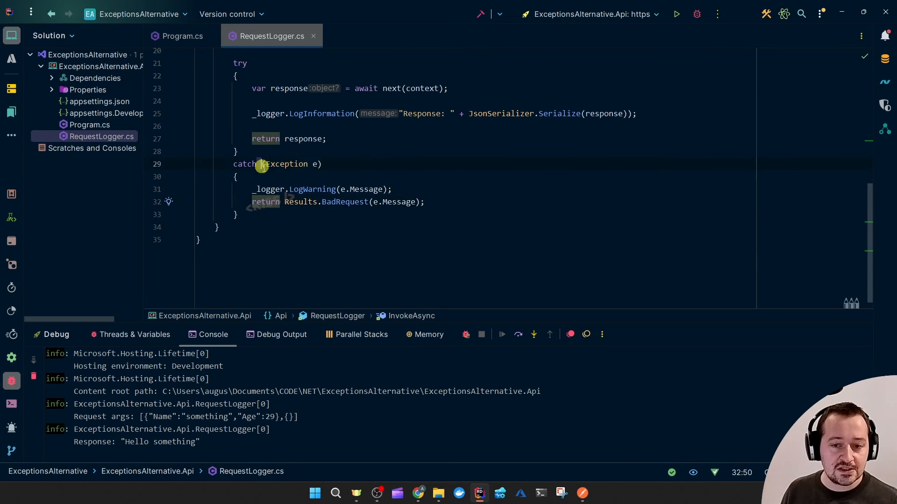
pyautogui.moveTo(252, 177); pyautogui.dragTo(237, 214)
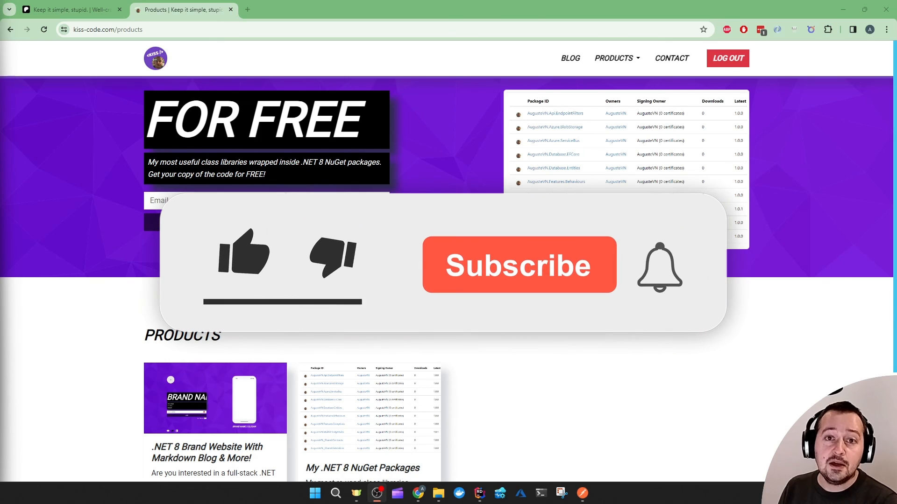
# - Scroll kiss-code.com/products past the email form to the free .NET 8 NuGet packages card
pyautogui.click(242, 253)
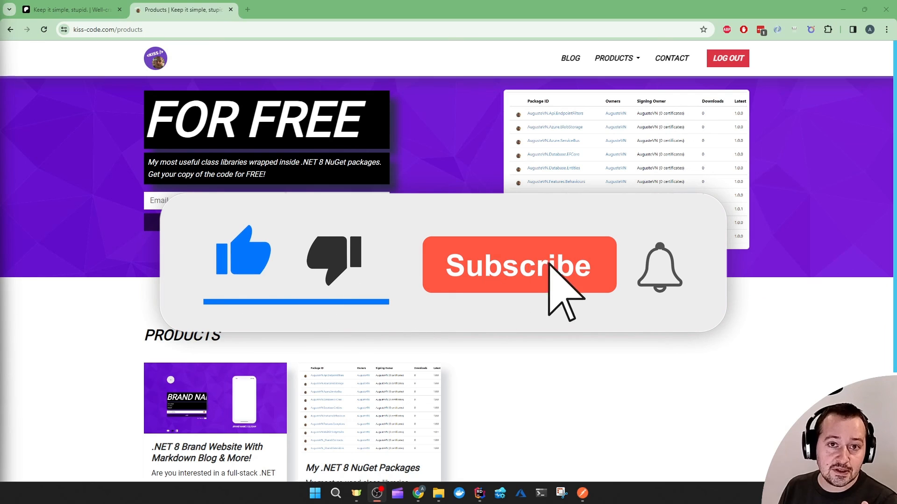
pyautogui.click(518, 264)
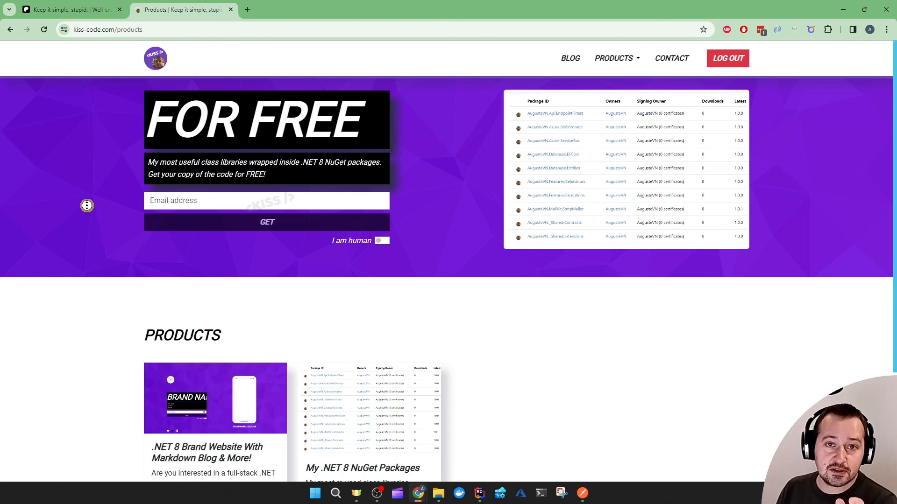
pyautogui.scroll(-3)
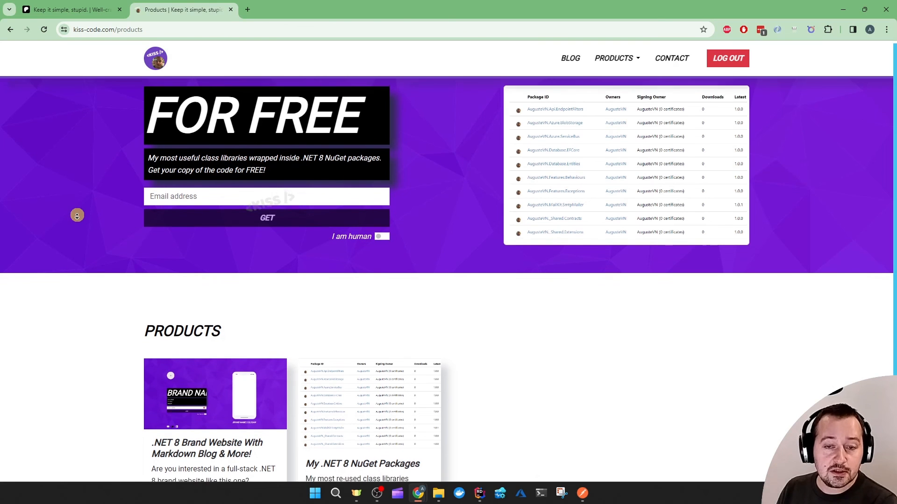
pyautogui.scroll(-3)
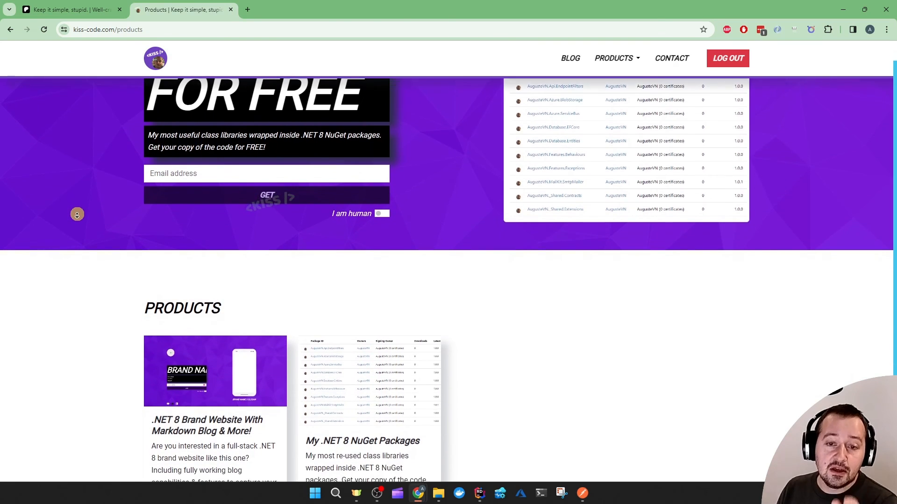
pyautogui.scroll(-3)
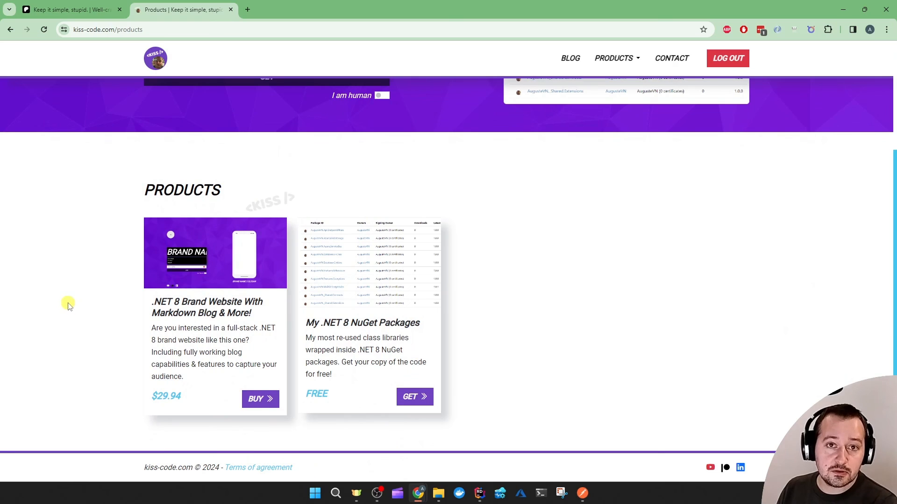
# - Switch to the Patreon tab and scroll to the NuGet packages and Azure Functions posts
pyautogui.click(63, 10)
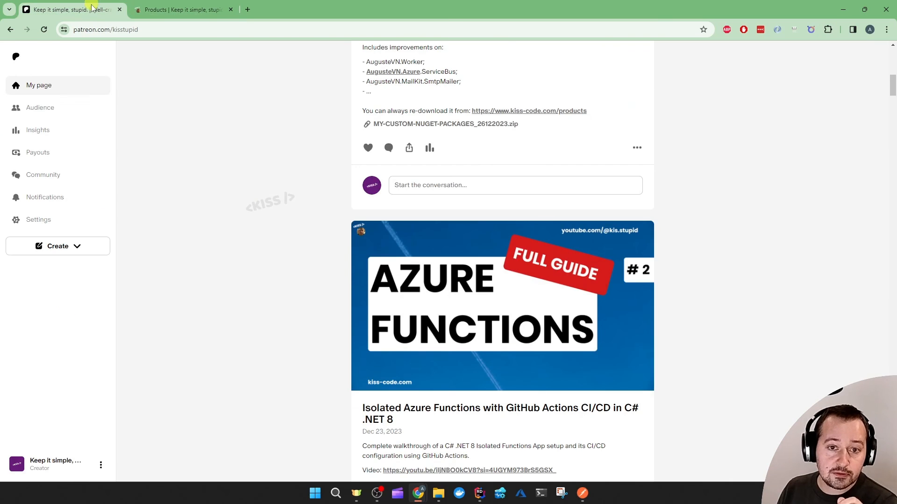
pyautogui.moveTo(195, 77)
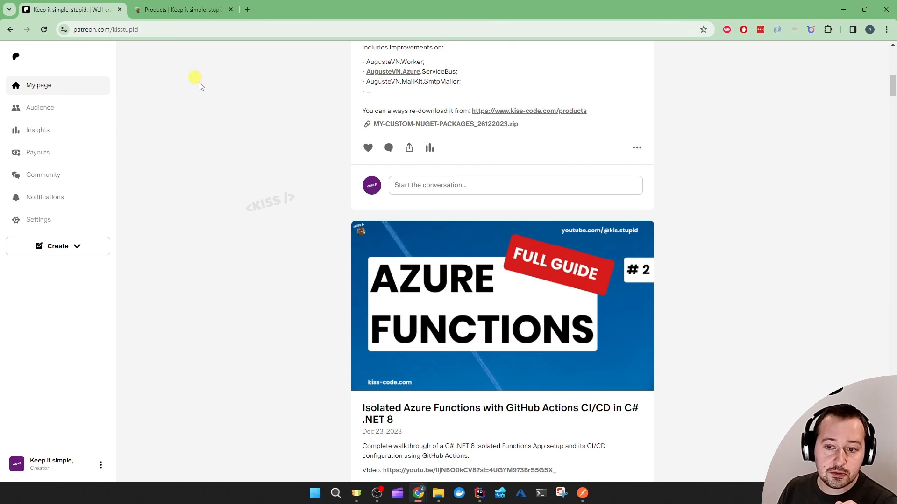
pyautogui.scroll(-3)
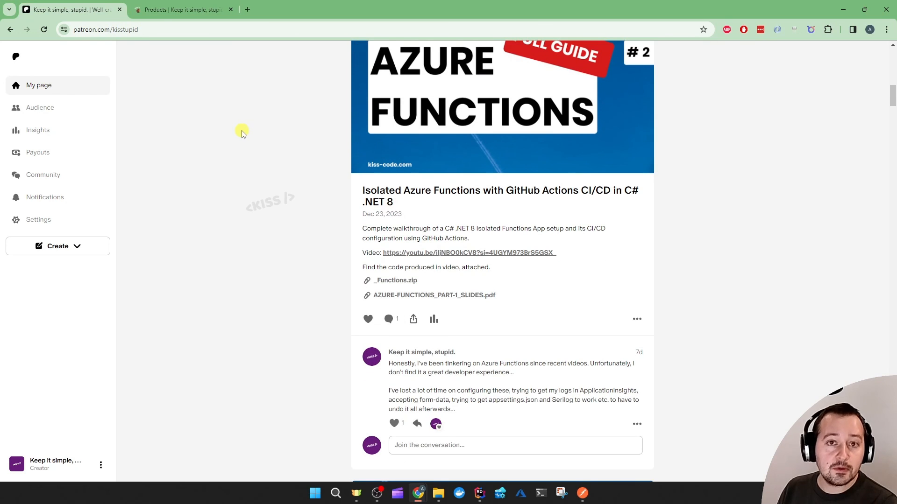